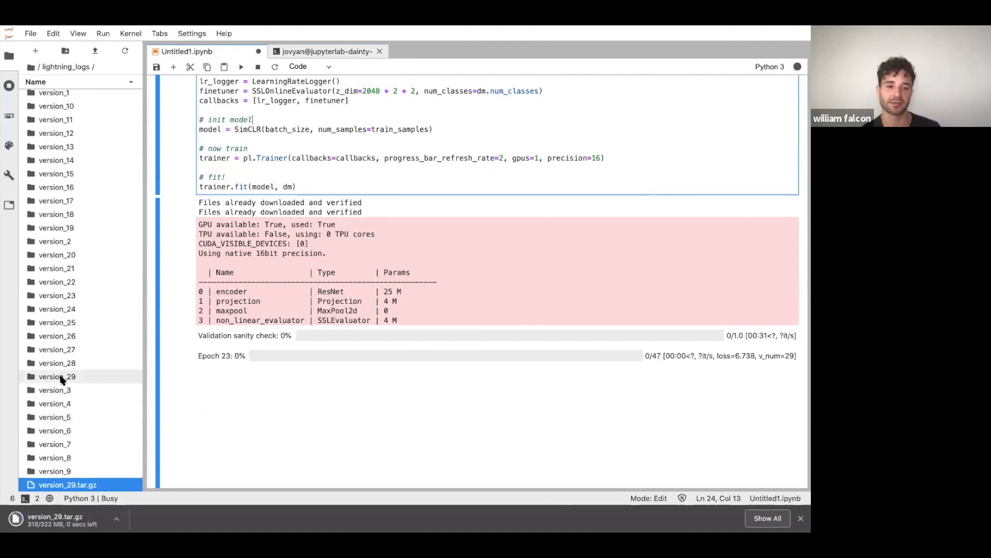
Step: Download the version_29.tar.gz training-log archive from the lightning_logs folder
left_click(57, 377)
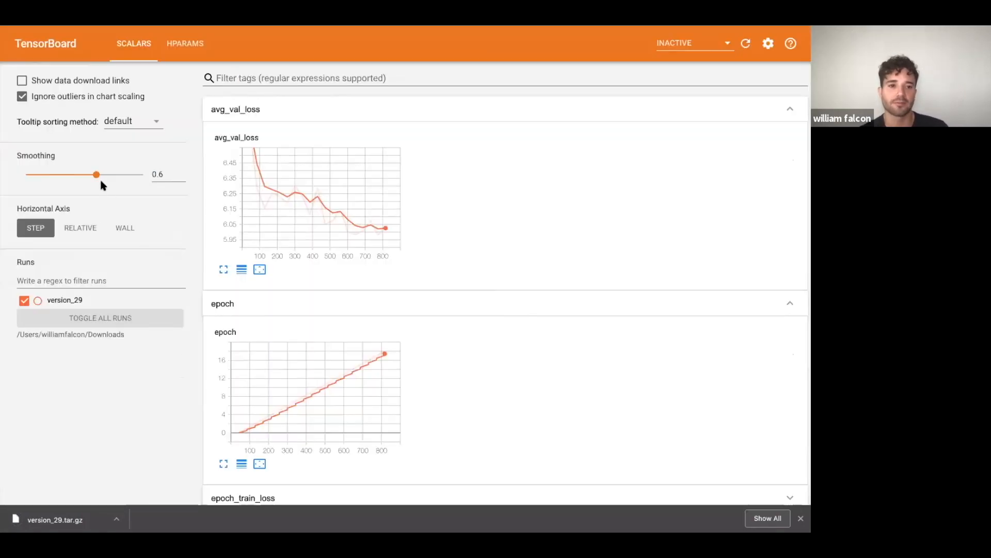
Step: Drag the Smoothing slider down to about 0.072 to show the raw avg_val_loss curve
left_click_drag(97, 175, 35, 174)
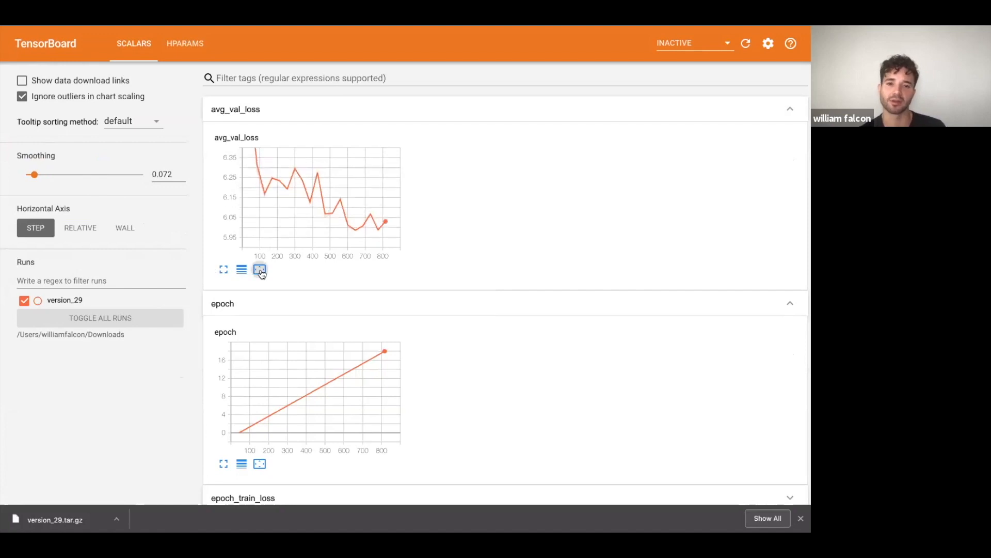
mouse_move(325, 219)
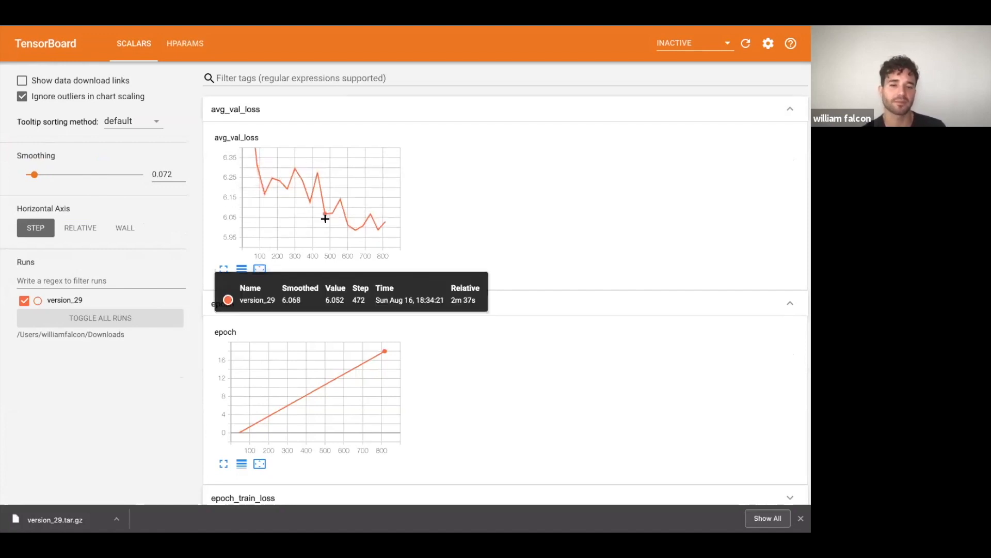
mouse_move(447, 266)
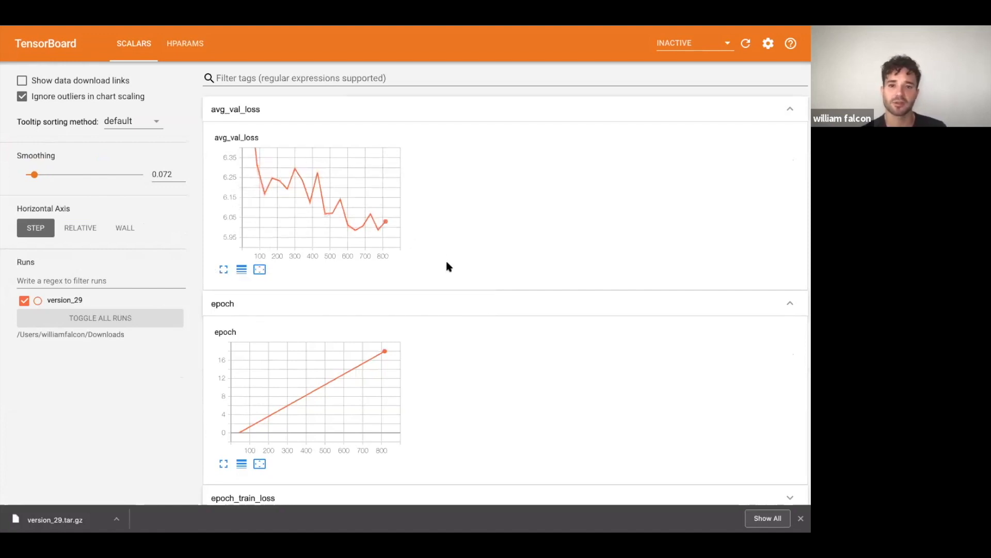
scroll("down", 3)
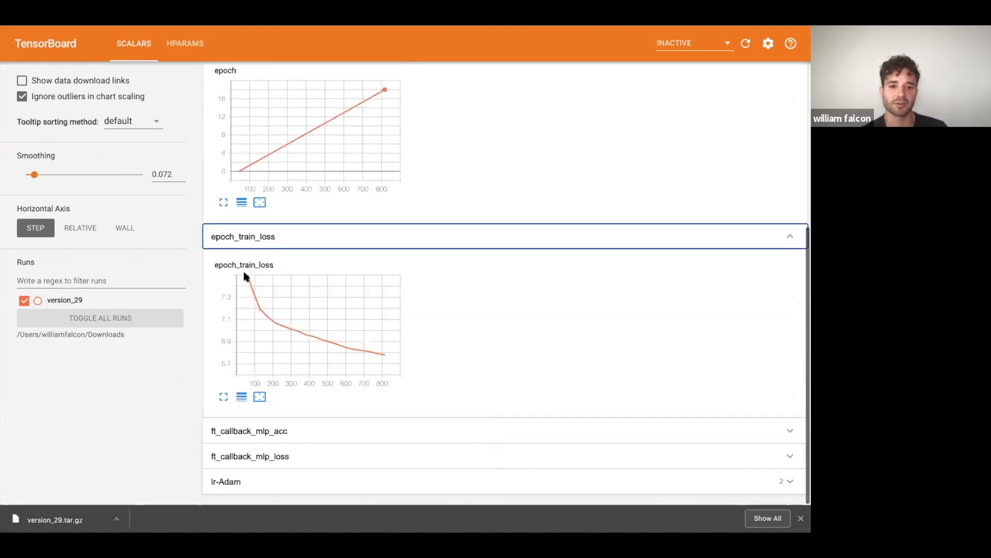
mouse_move(272, 310)
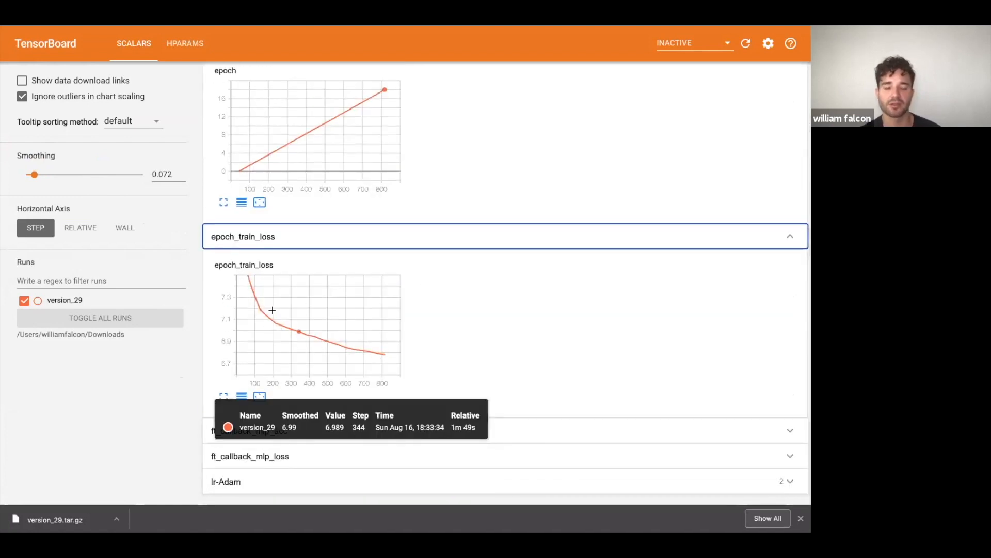
mouse_move(301, 323)
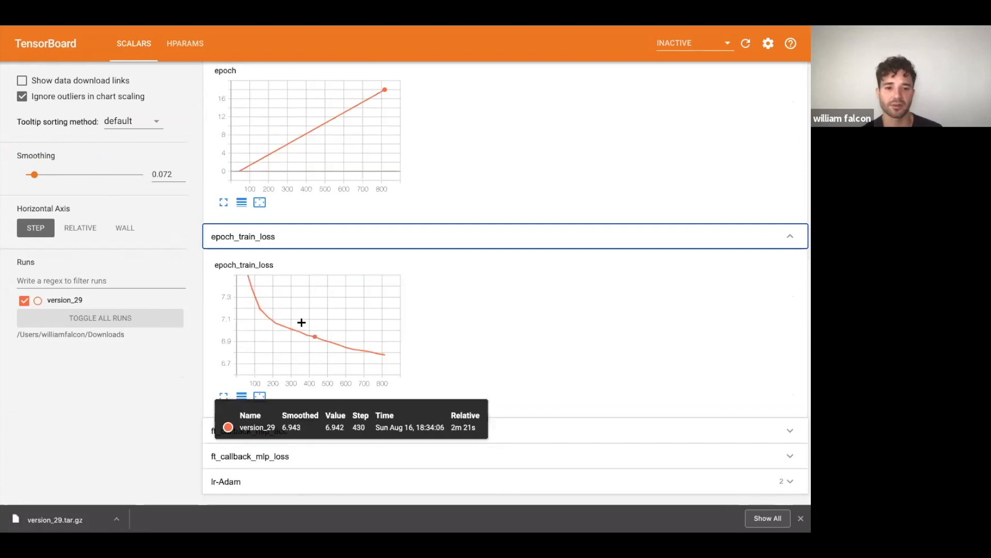
mouse_move(300, 429)
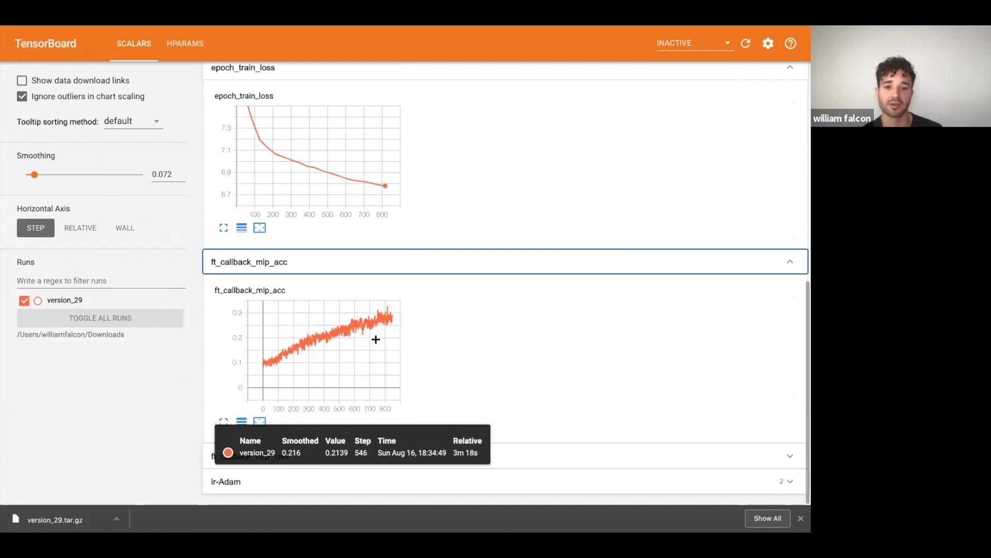
mouse_move(396, 329)
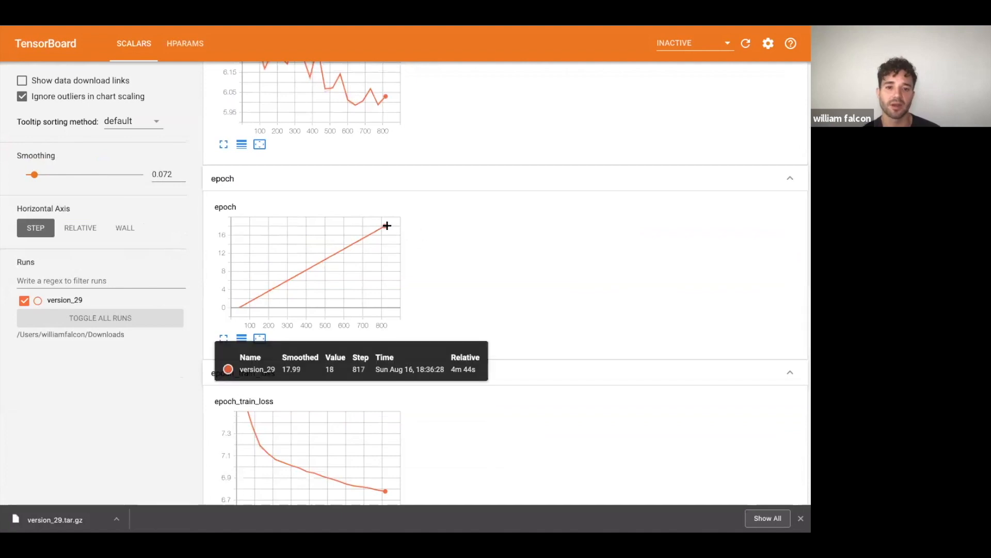
scroll("down", 3)
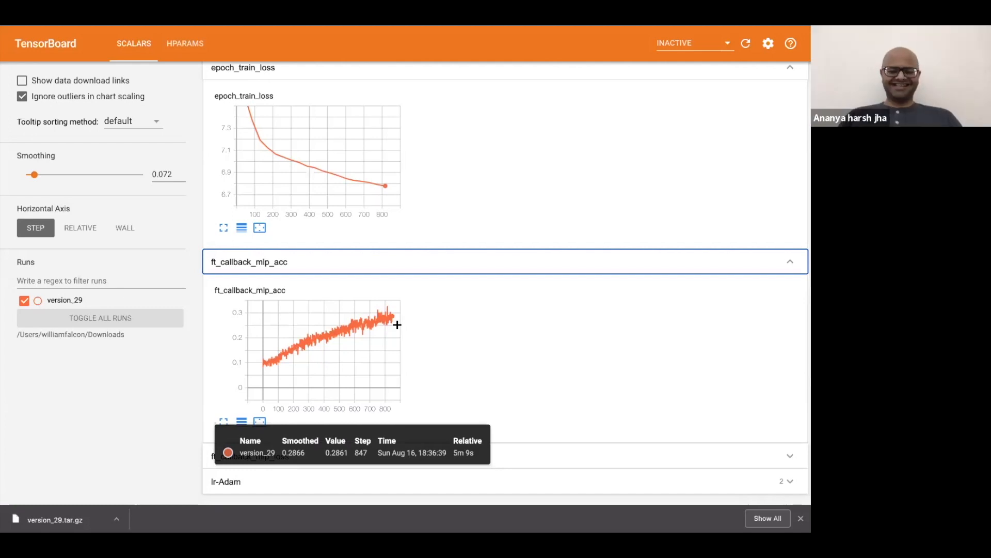
mouse_move(440, 406)
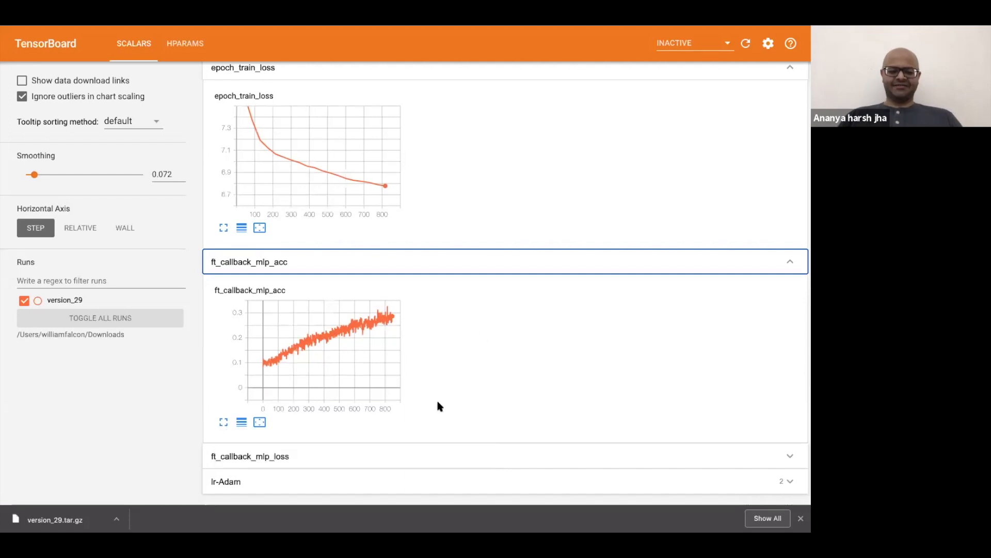
scroll("down", 3)
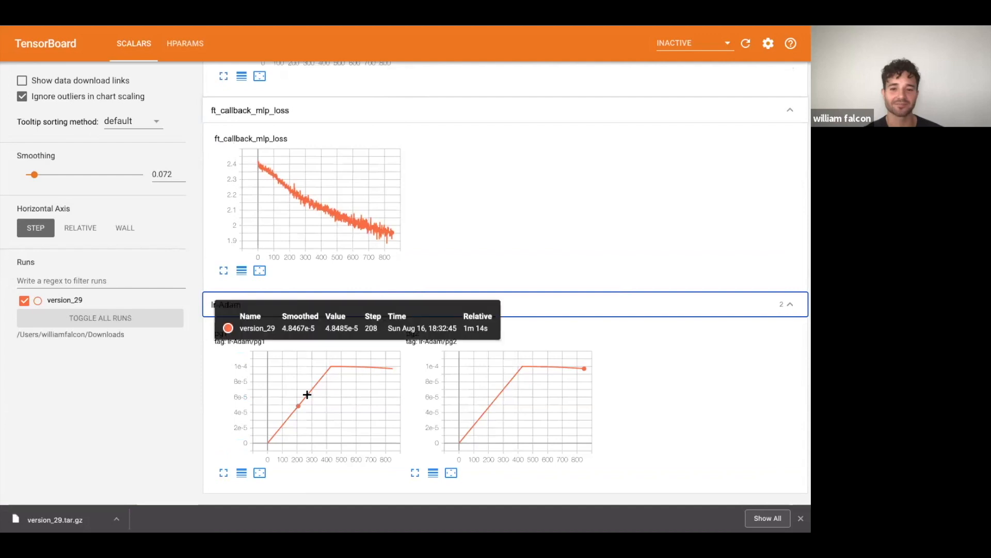
mouse_move(330, 367)
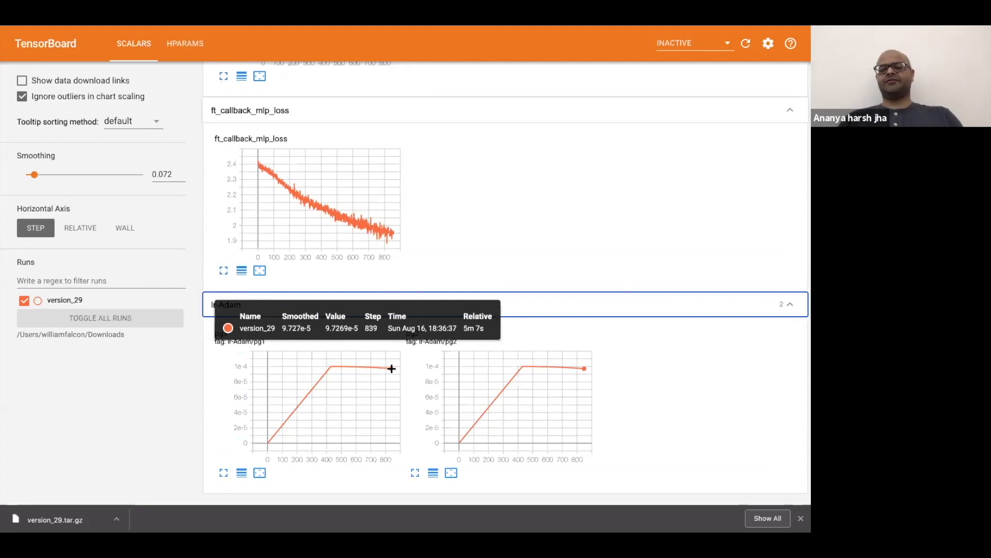
mouse_move(423, 430)
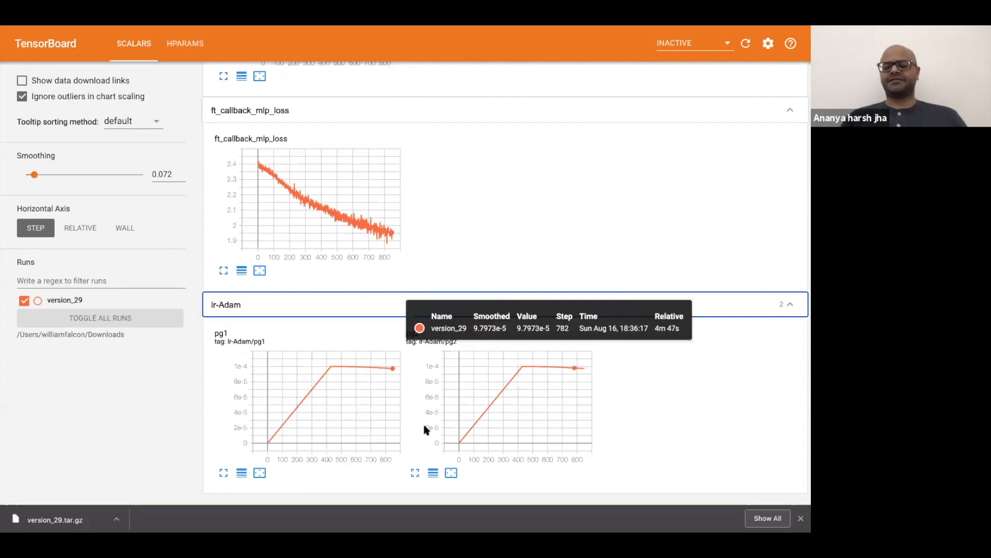